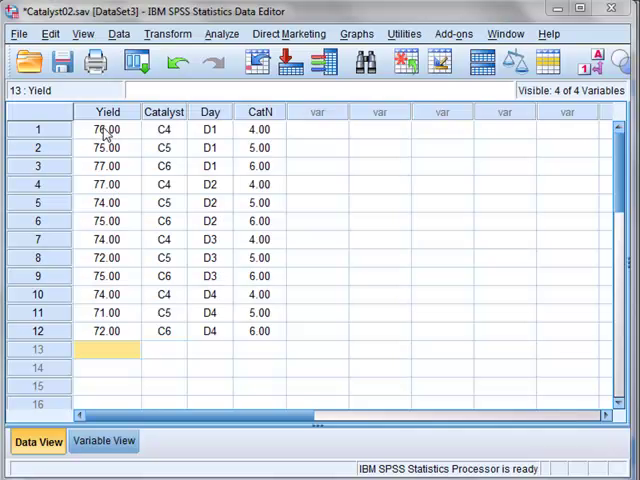
mouse_move(118, 116)
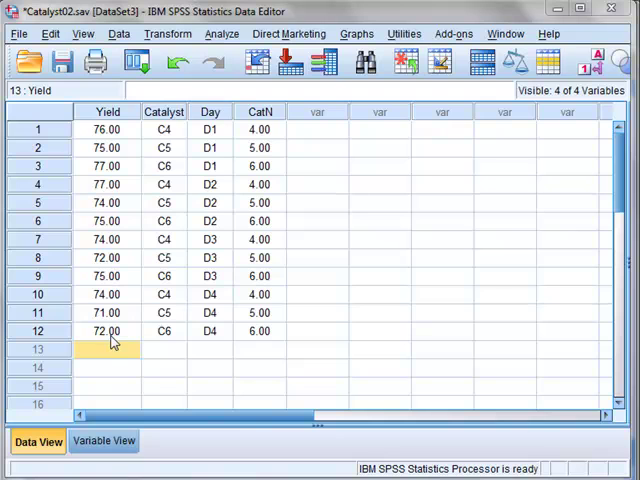
mouse_move(180, 128)
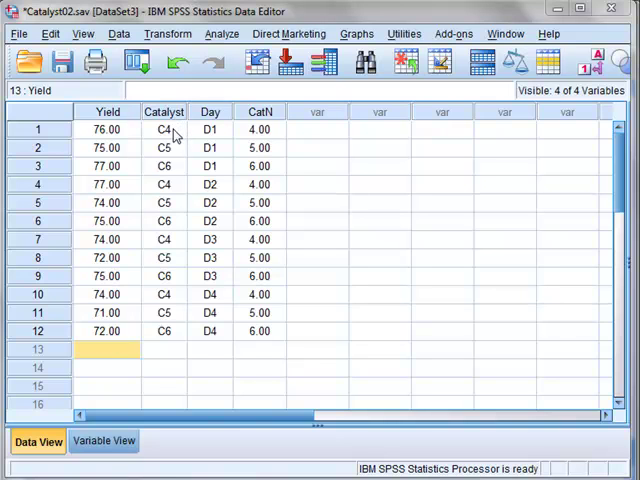
mouse_move(168, 170)
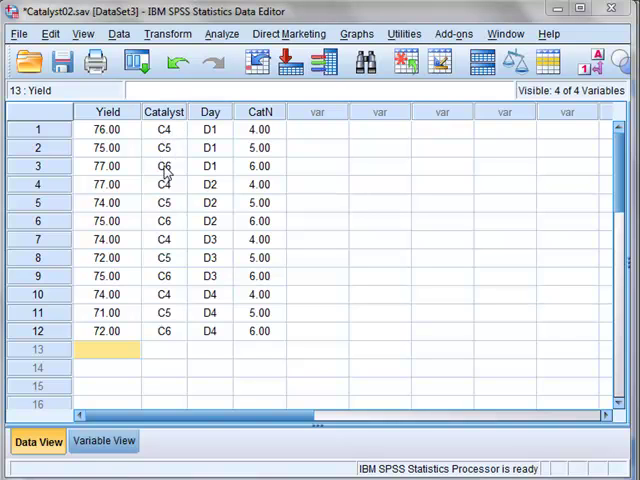
mouse_move(220, 132)
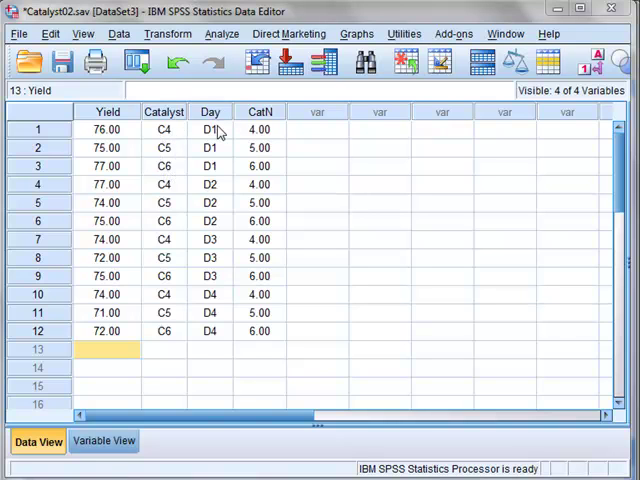
mouse_move(212, 230)
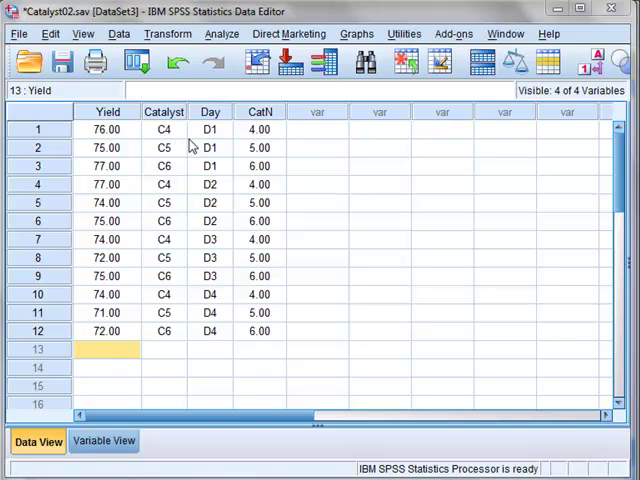
mouse_move(164, 340)
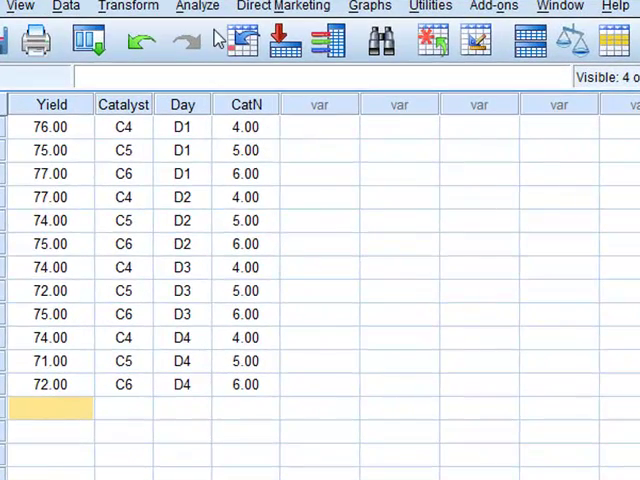
mouse_move(212, 16)
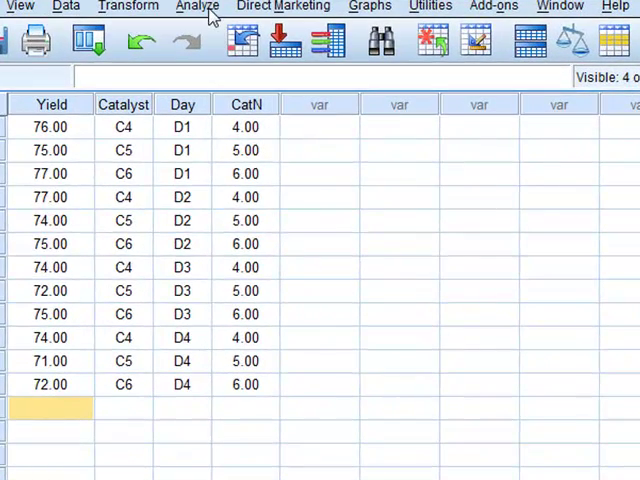
Set up a univariate GLM with Yield as dependent variable and Catalyst as a fixed factor
click(196, 8)
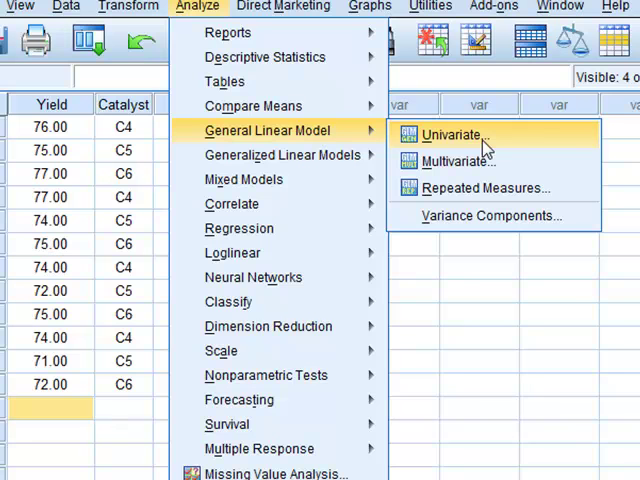
click(452, 134)
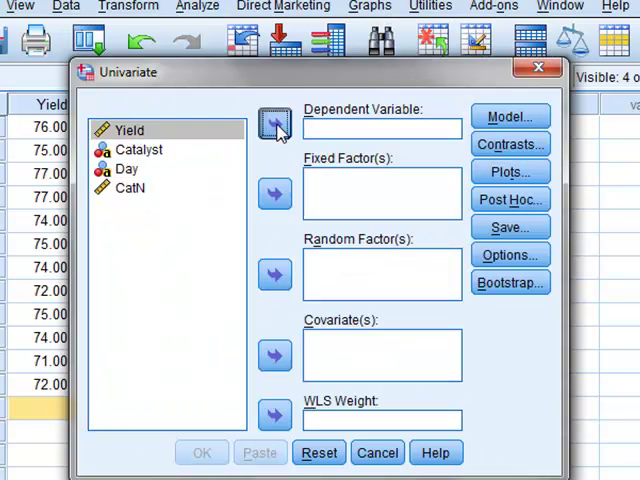
click(274, 122)
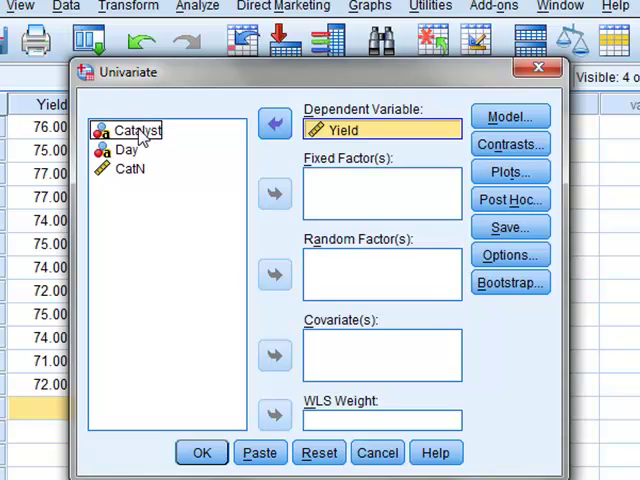
click(136, 130)
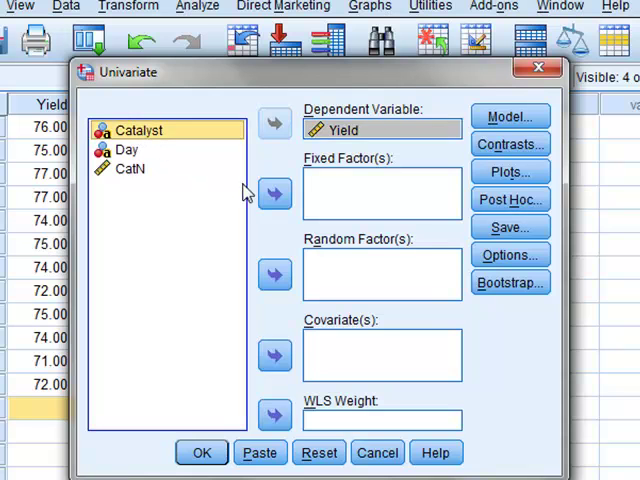
click(274, 192)
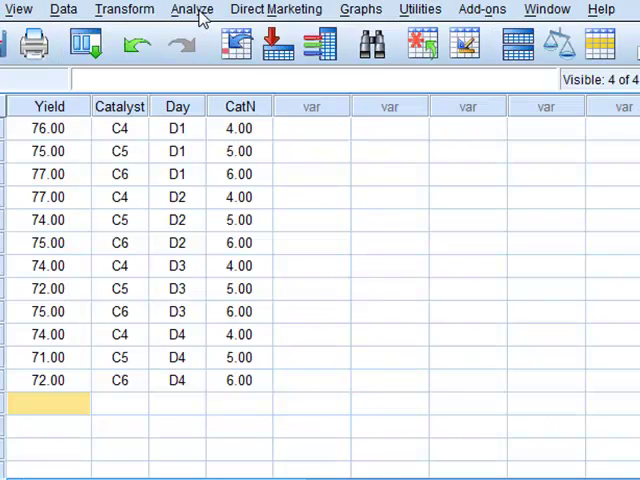
Reopen the Univariate dialog and add Day as a second fixed factor
click(192, 8)
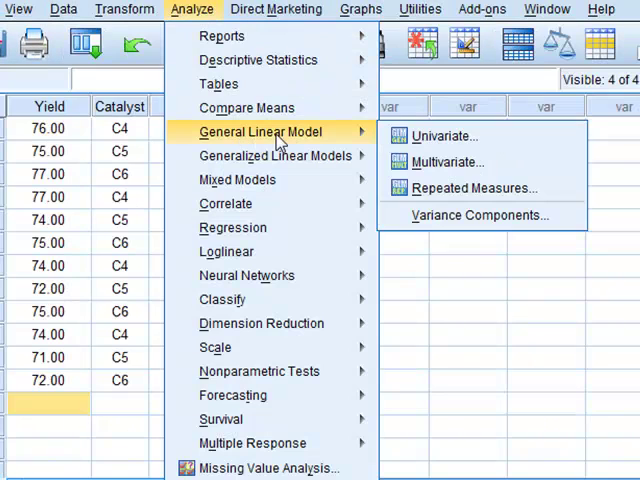
mouse_move(444, 136)
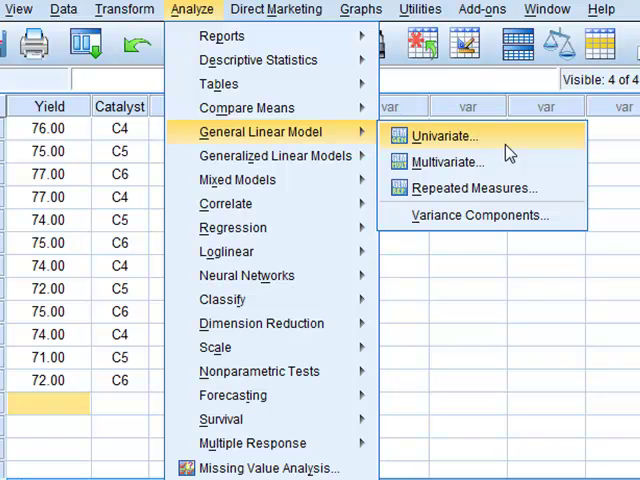
click(444, 136)
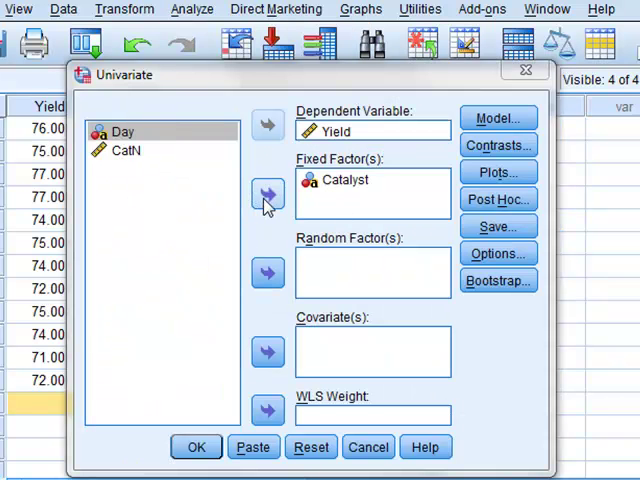
click(268, 192)
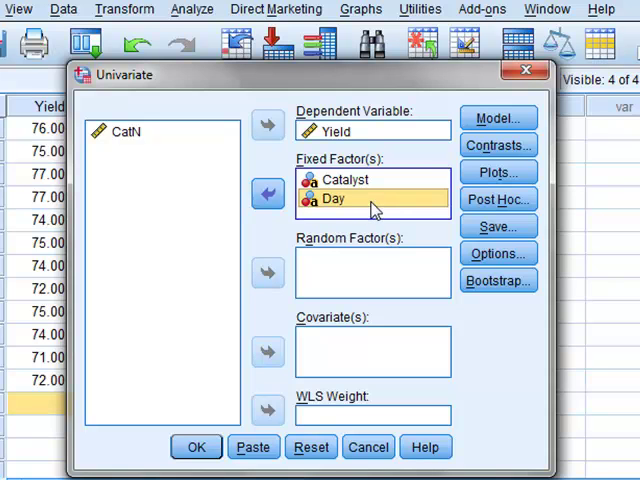
mouse_move(376, 204)
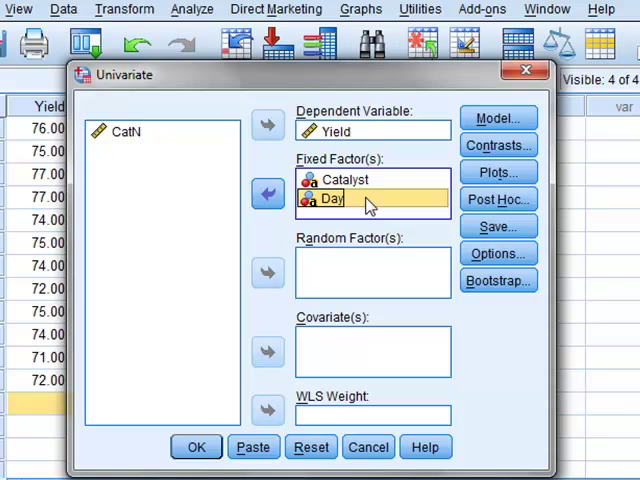
Define a profile plot with Day on the horizontal axis and separate lines per Catalyst
click(498, 172)
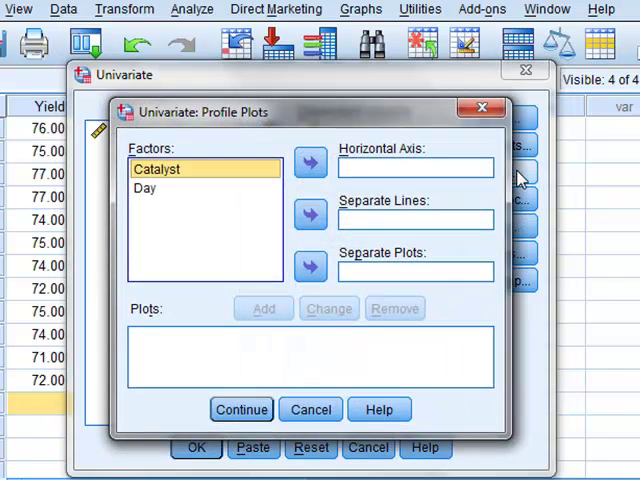
click(144, 188)
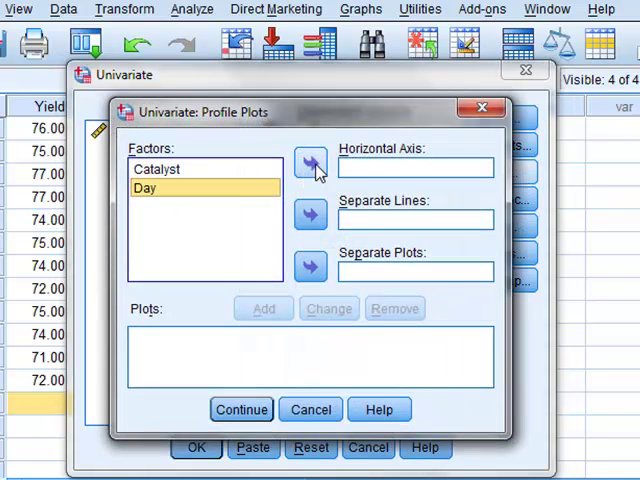
click(310, 164)
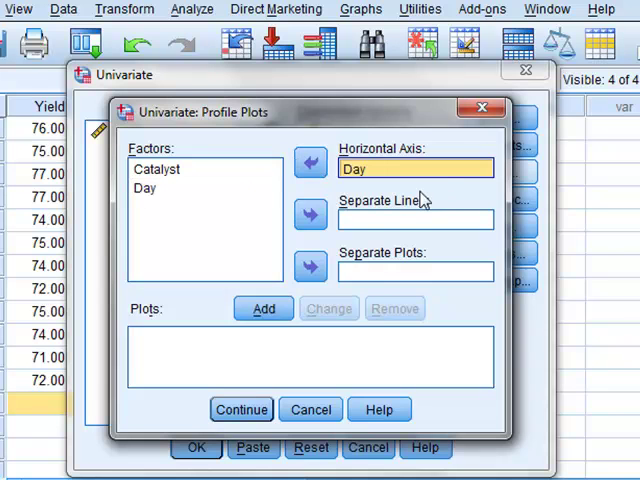
mouse_move(248, 216)
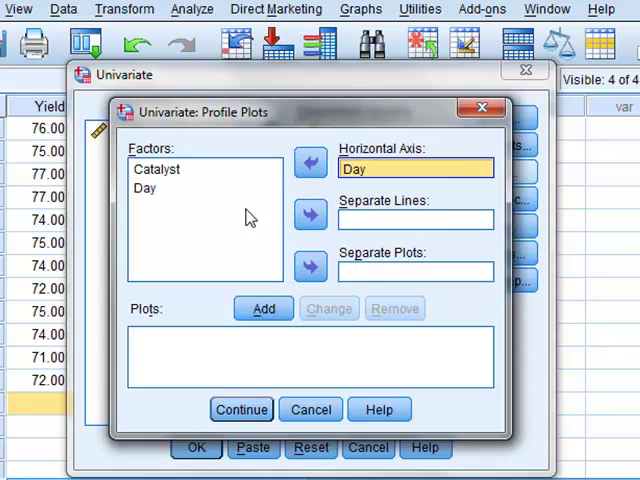
click(156, 168)
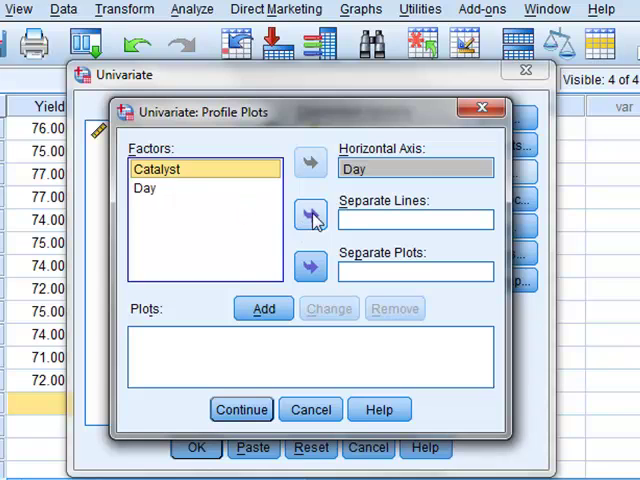
click(310, 220)
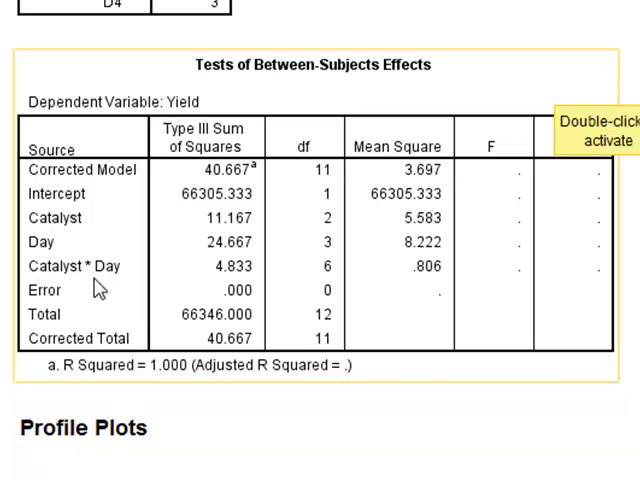
mouse_move(84, 288)
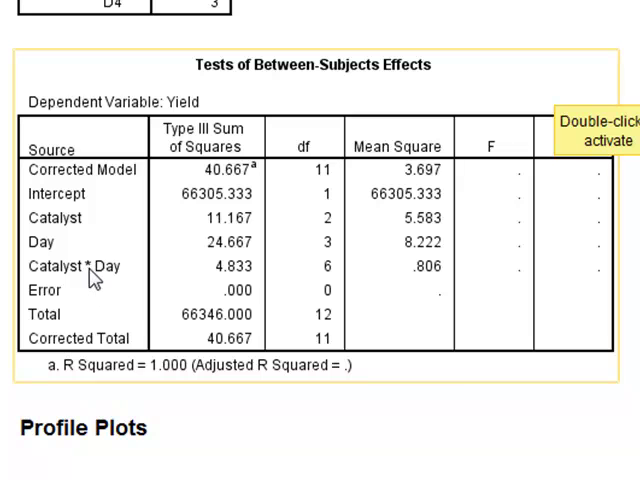
mouse_move(450, 282)
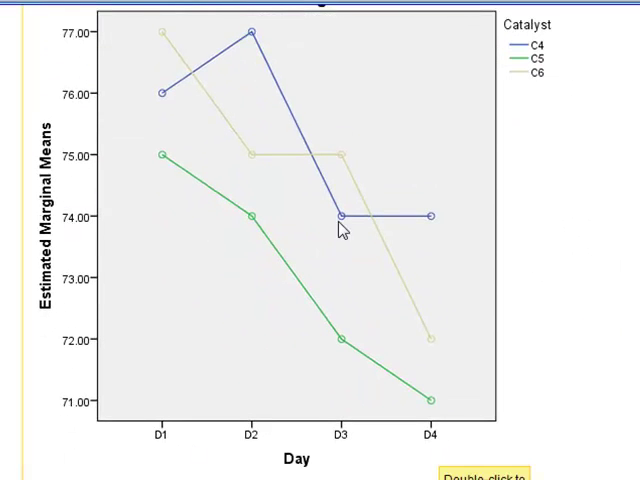
mouse_move(400, 290)
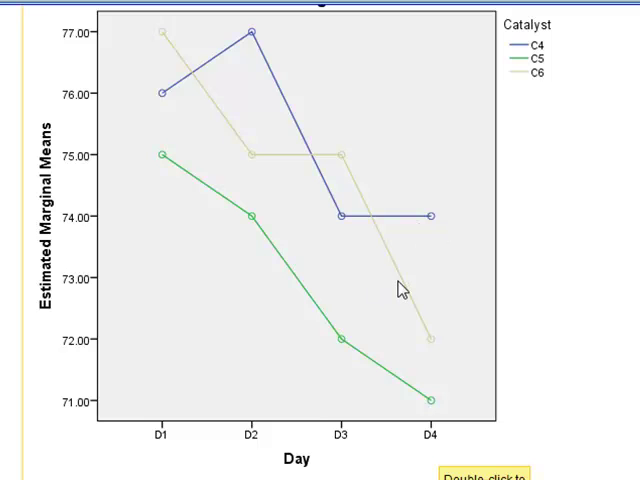
mouse_move(360, 358)
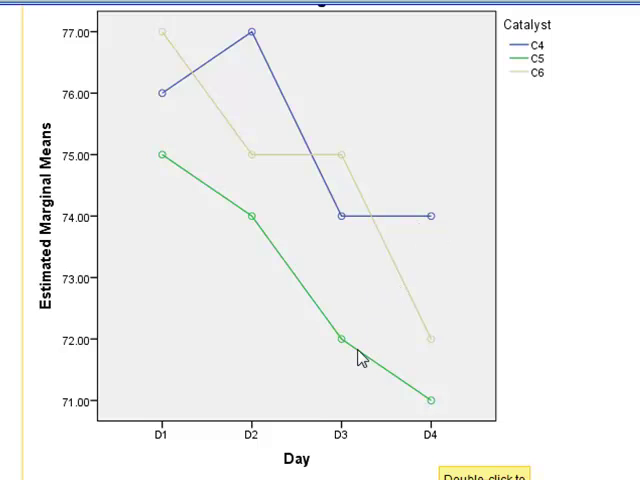
mouse_move(192, 254)
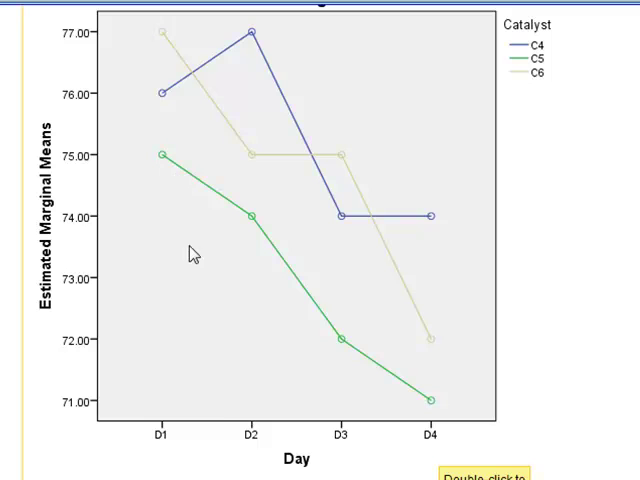
mouse_move(436, 446)
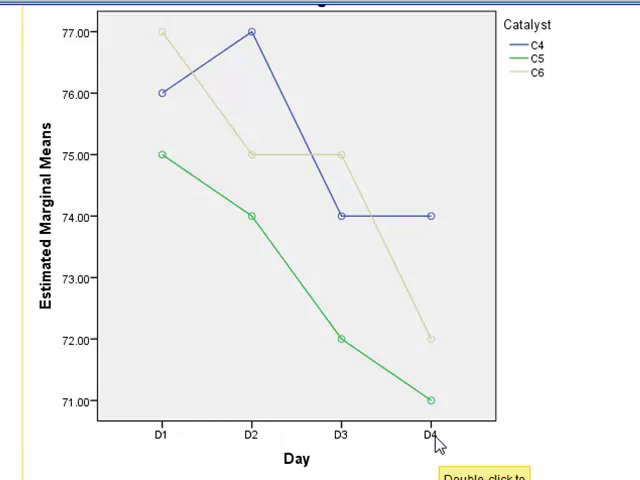
mouse_move(344, 344)
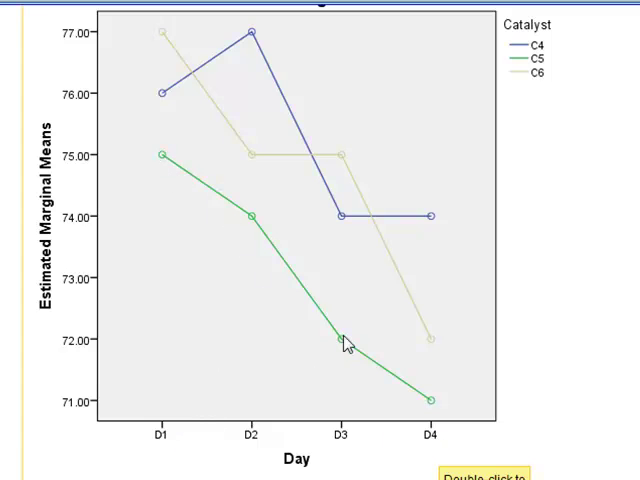
mouse_move(194, 92)
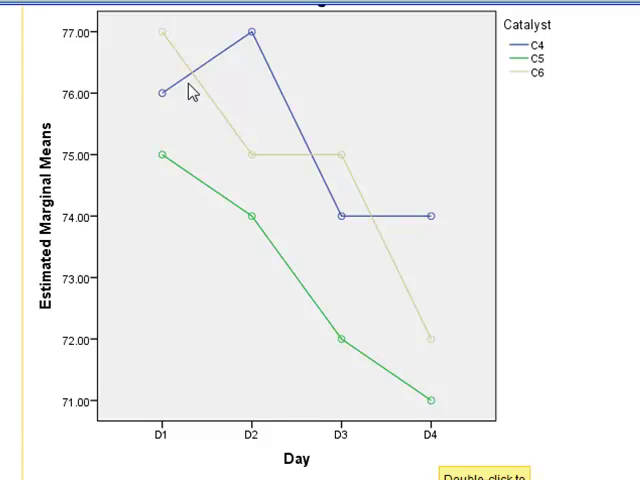
mouse_move(402, 336)
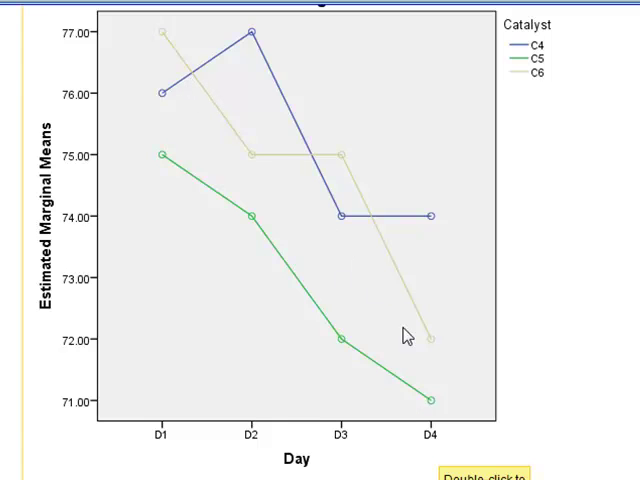
mouse_move(252, 232)
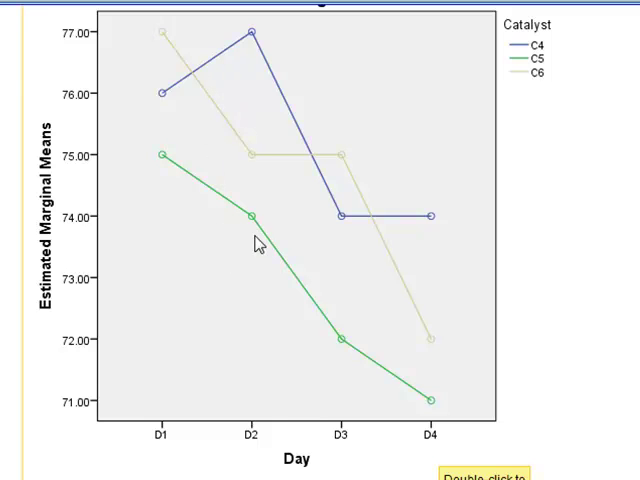
mouse_move(284, 248)
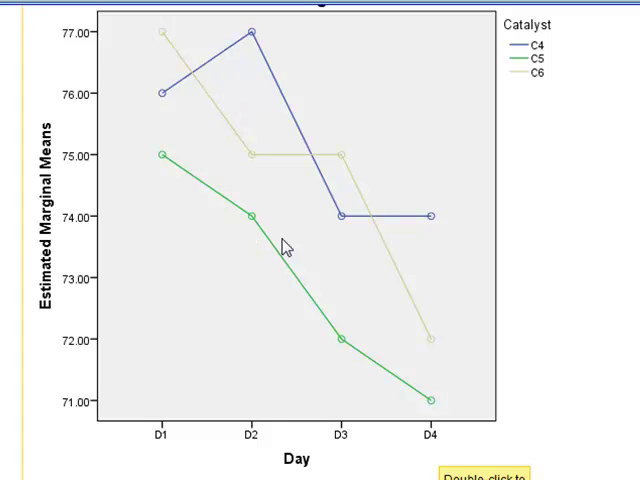
Specify a custom model with Catalyst and Day as main effects
click(382, 64)
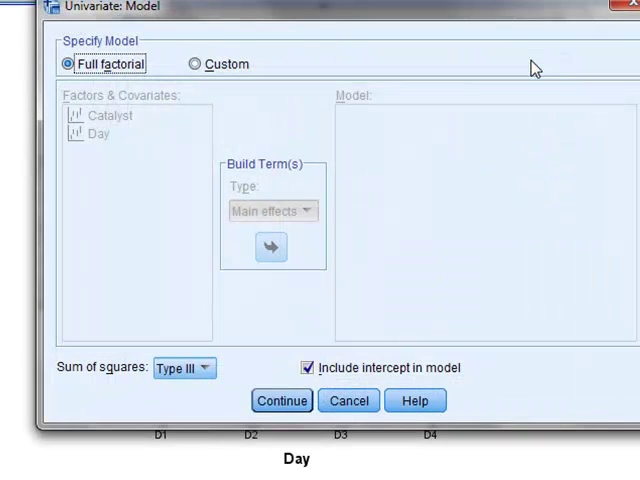
click(196, 64)
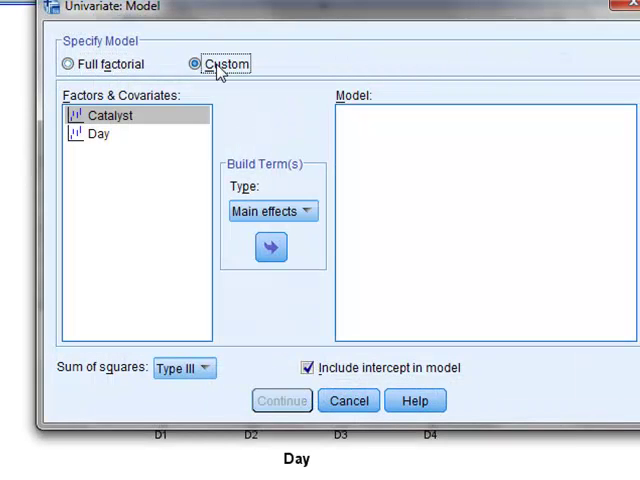
mouse_move(92, 112)
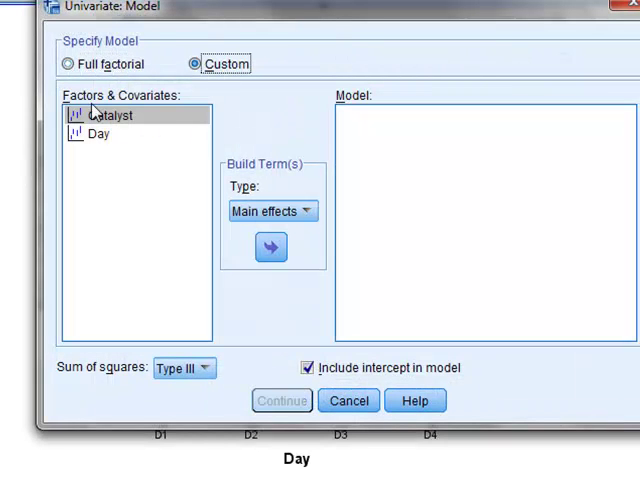
click(270, 246)
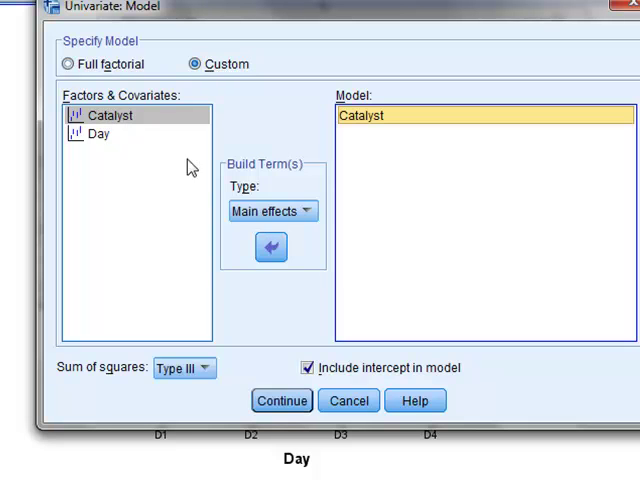
click(270, 246)
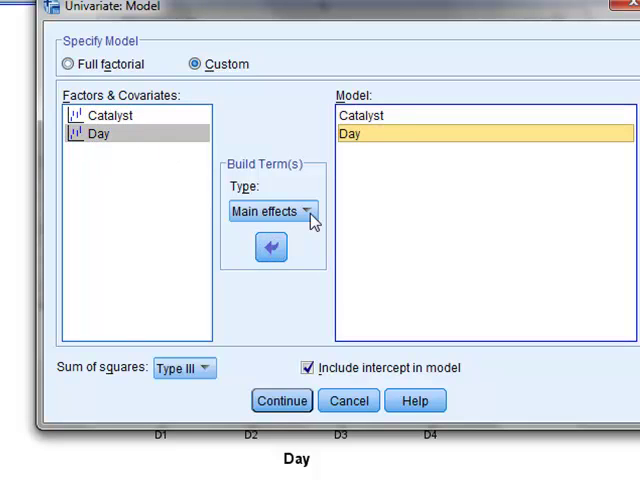
mouse_move(290, 222)
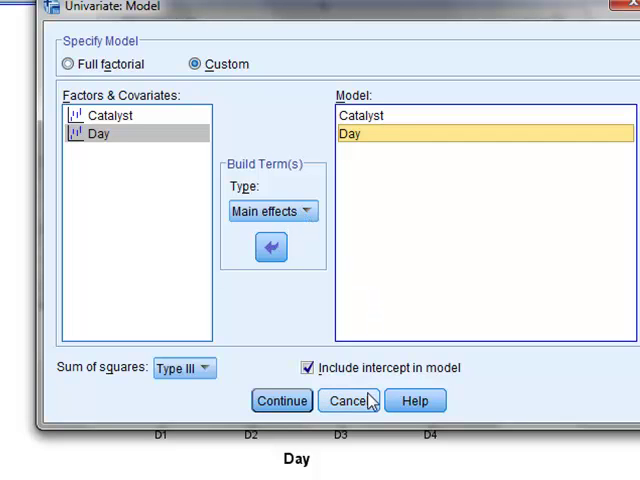
Cancel the custom model and leave the Univariate dialog
click(280, 400)
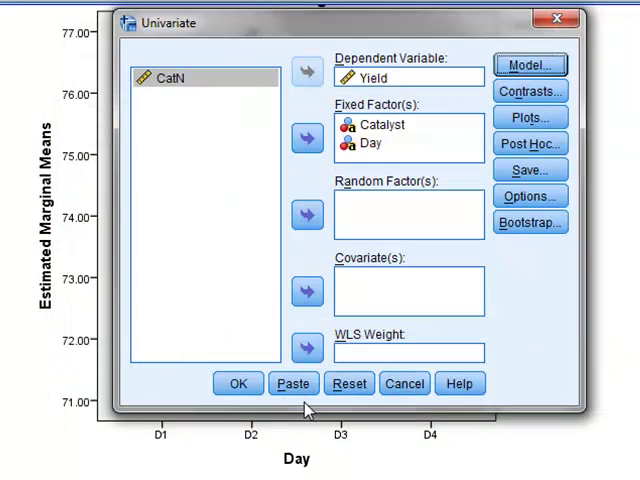
click(238, 384)
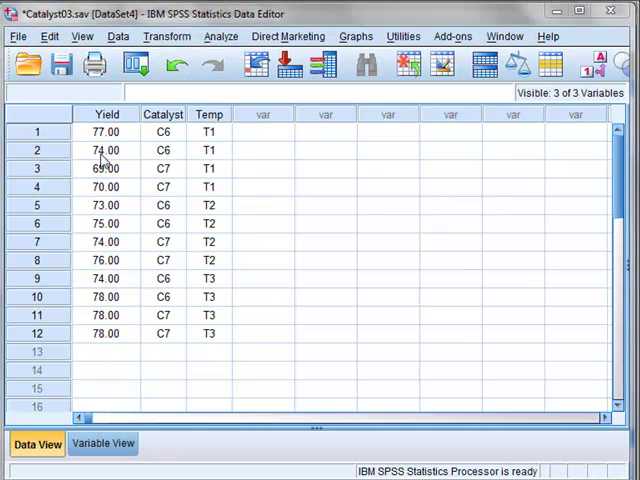
mouse_move(284, 144)
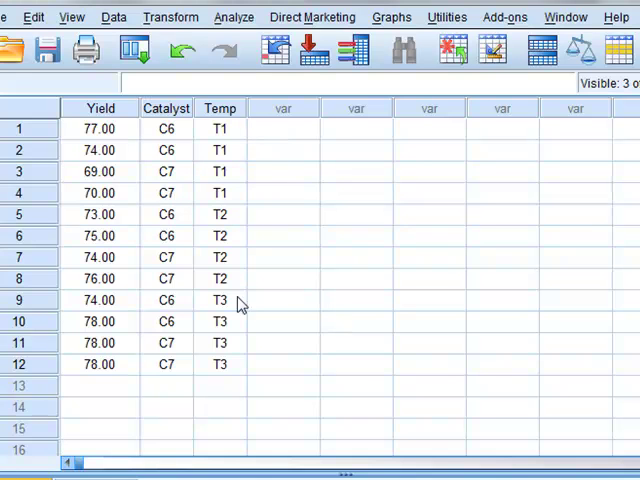
mouse_move(72, 142)
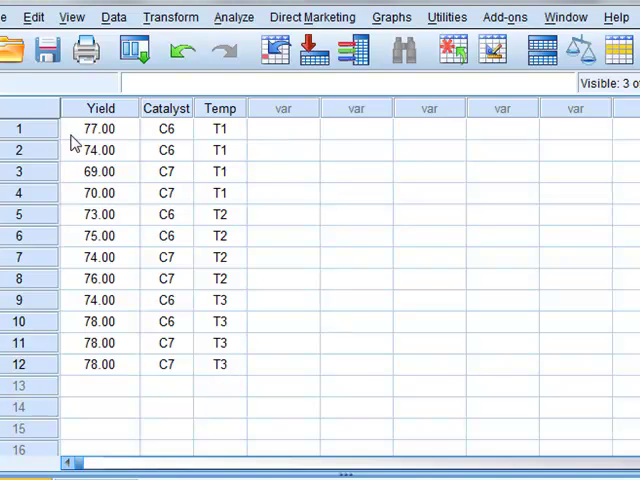
mouse_move(56, 140)
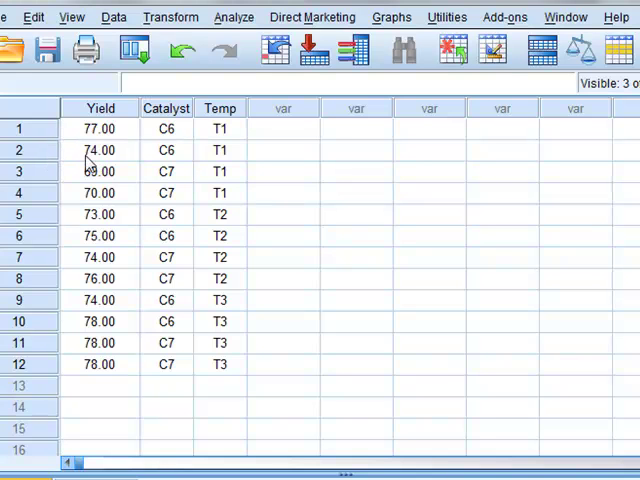
mouse_move(128, 160)
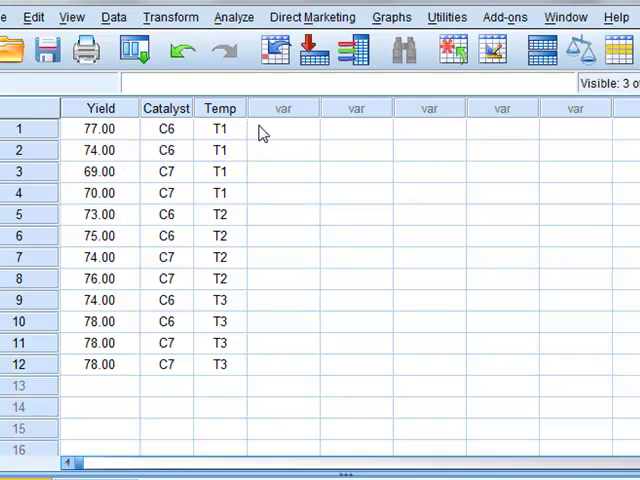
mouse_move(236, 172)
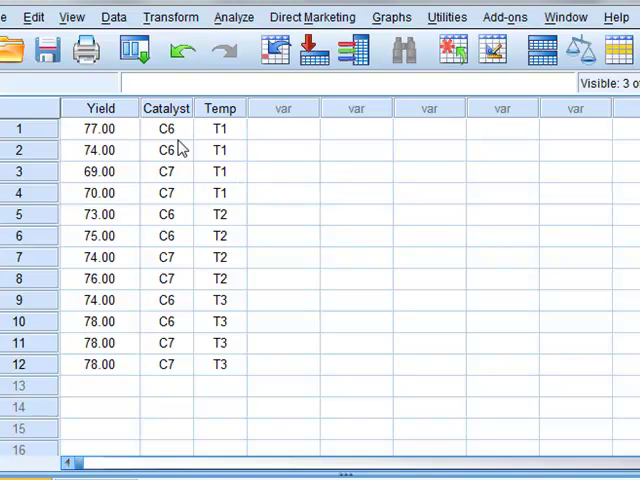
mouse_move(224, 348)
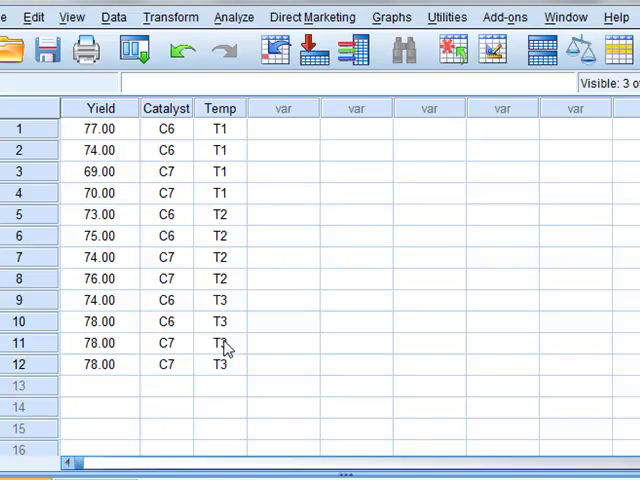
Start a univariate GLM for Yield with Catalyst and Temp as fixed factors
click(100, 384)
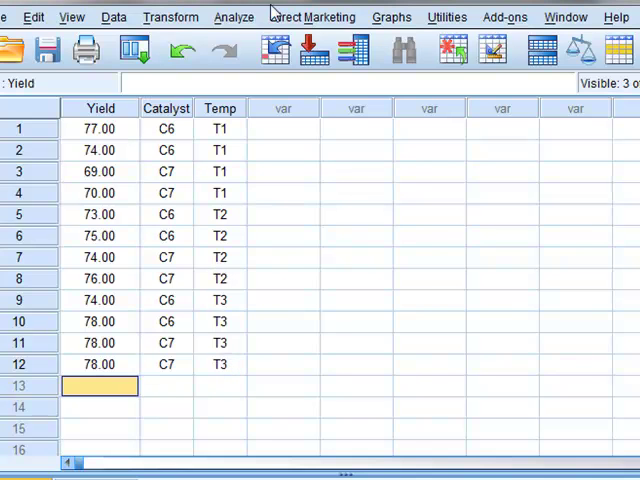
click(234, 16)
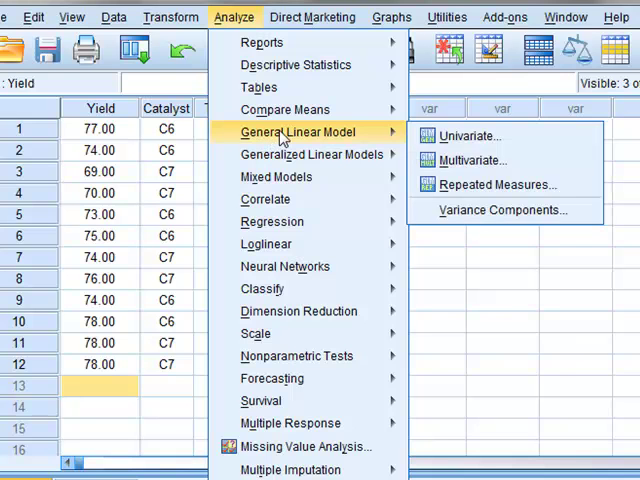
mouse_move(470, 136)
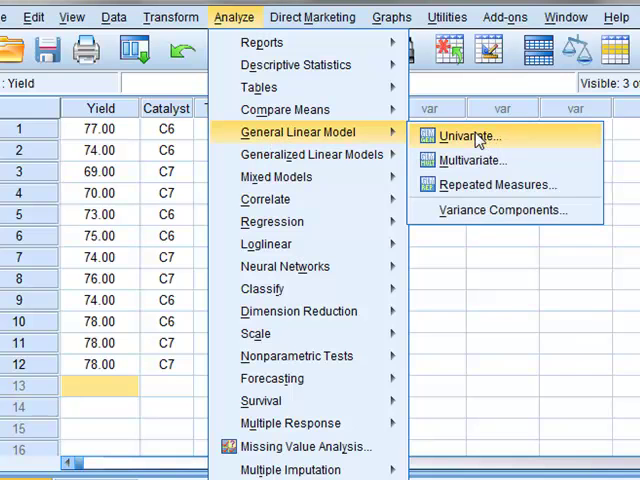
click(468, 136)
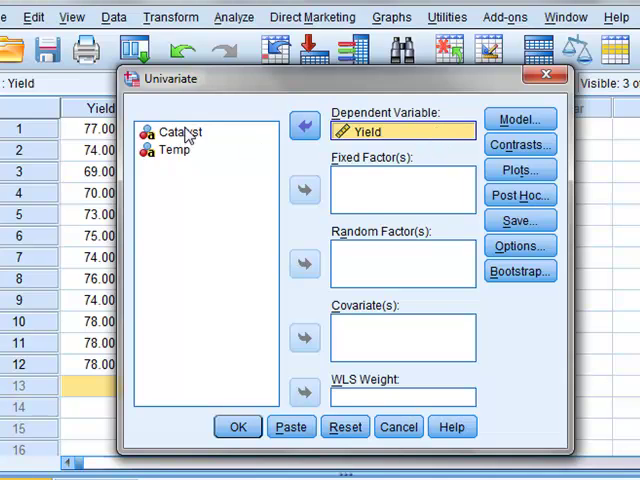
click(304, 190)
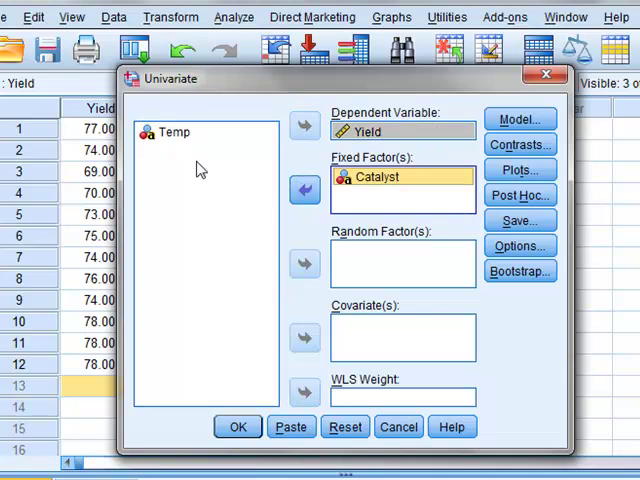
click(304, 190)
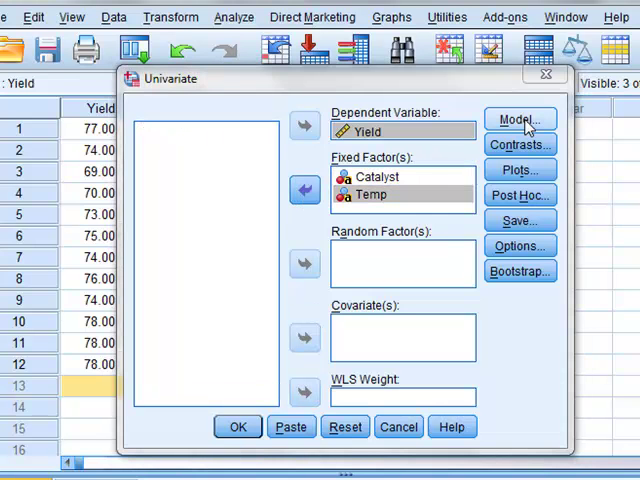
Build a custom main-effects-only model containing Catalyst and Temp and confirm it
click(520, 120)
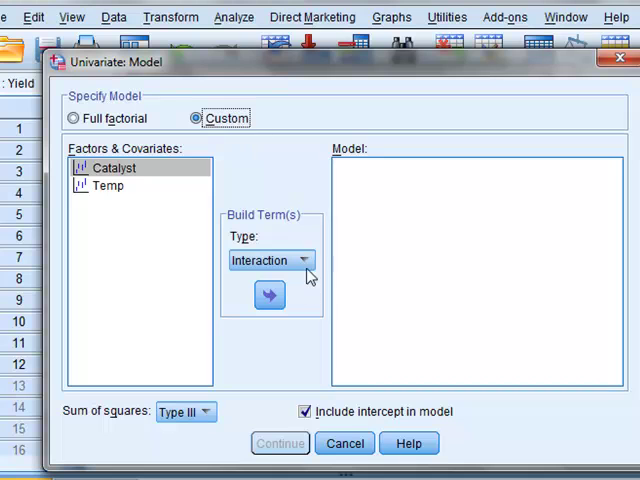
click(270, 260)
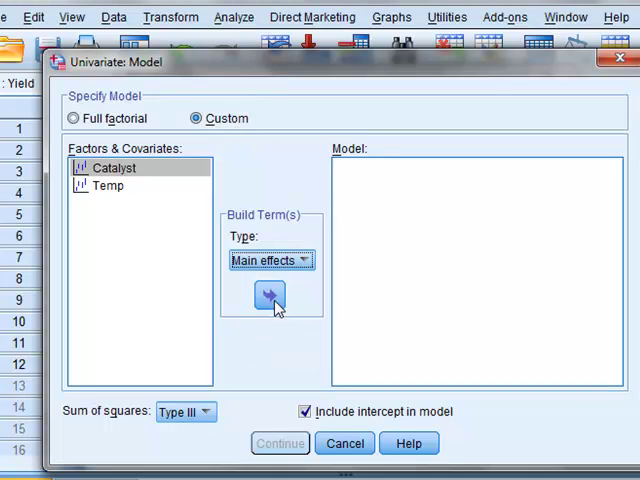
click(268, 294)
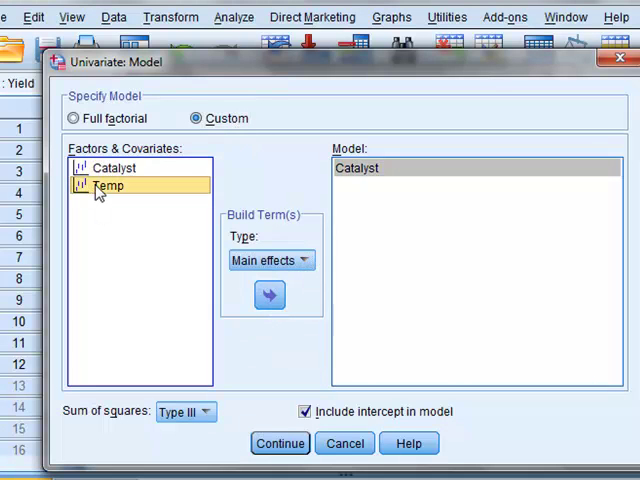
click(268, 294)
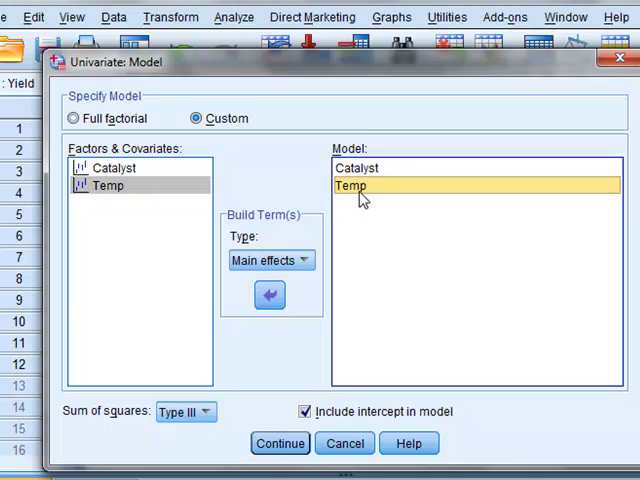
mouse_move(330, 180)
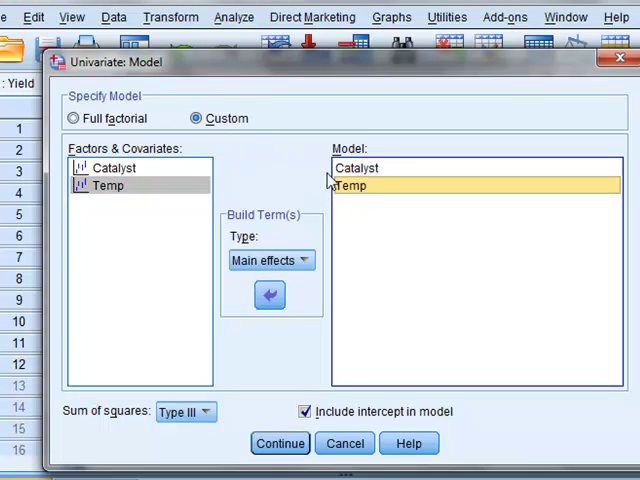
click(280, 444)
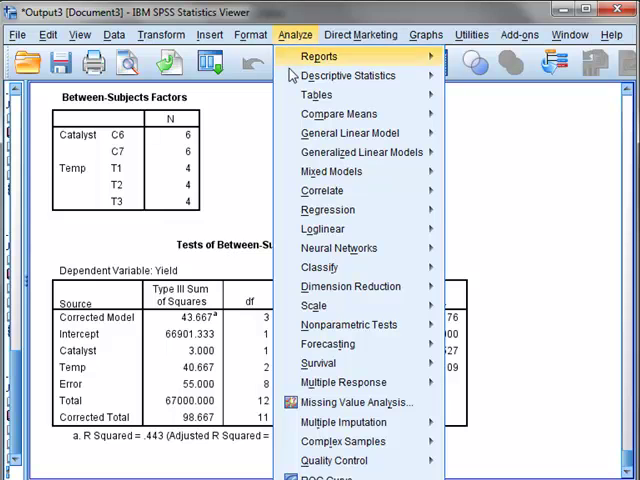
Add the Catalyst*Temp interaction term to the custom model and confirm it
click(352, 132)
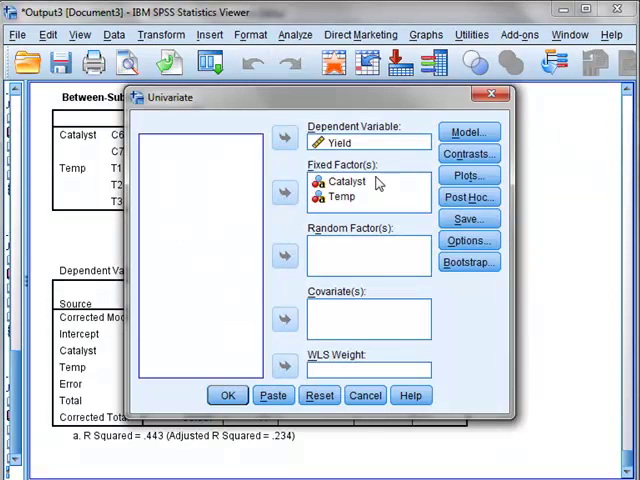
click(468, 132)
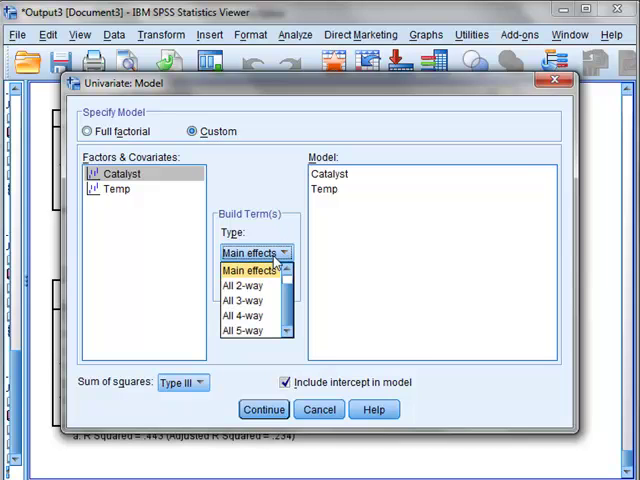
scroll(up, 3)
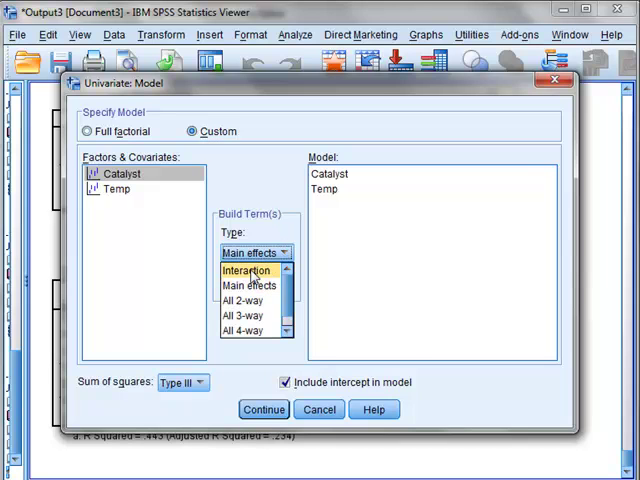
click(248, 270)
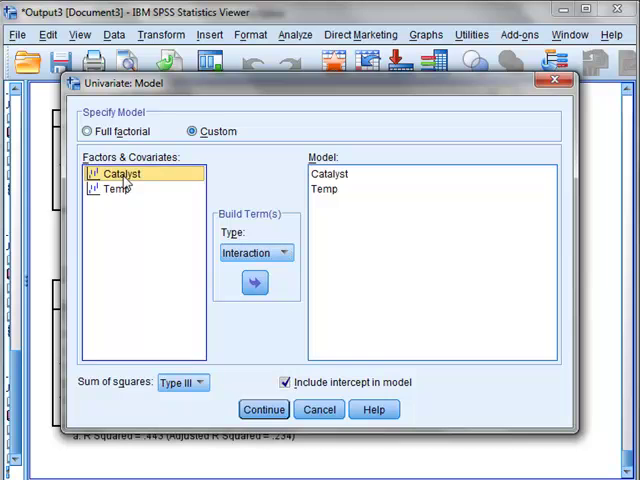
click(118, 188)
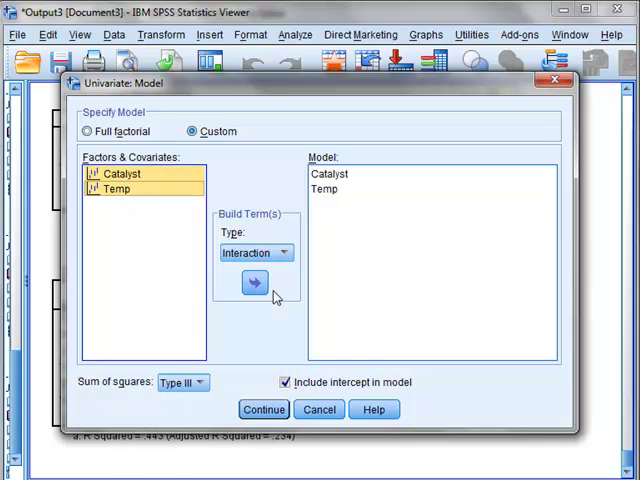
click(256, 284)
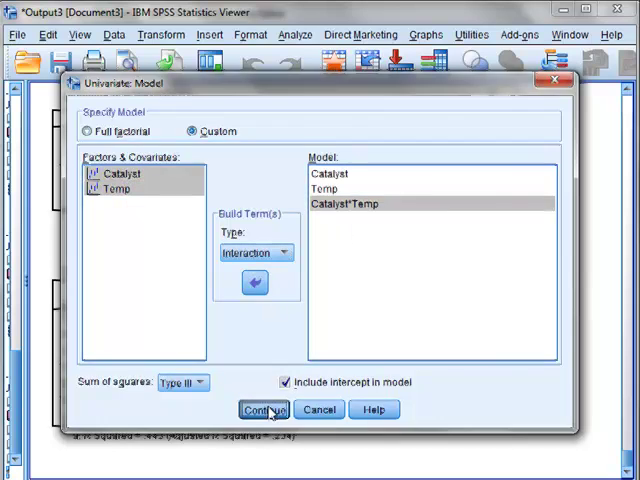
click(254, 408)
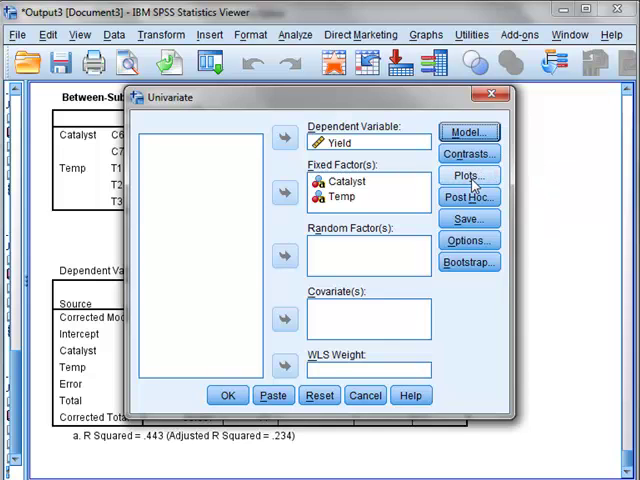
Add a profile plot of Temp by Catalyst lines and run the two-way ANOVA
click(468, 176)
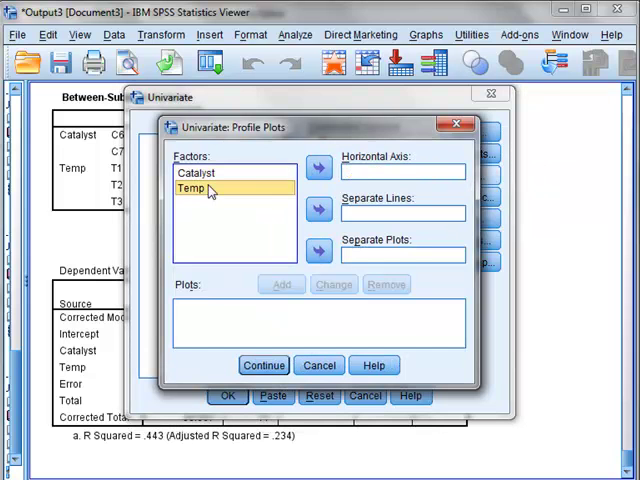
click(318, 168)
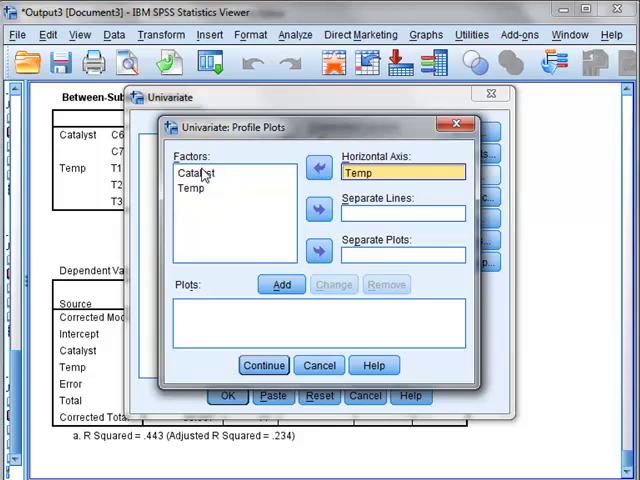
click(196, 172)
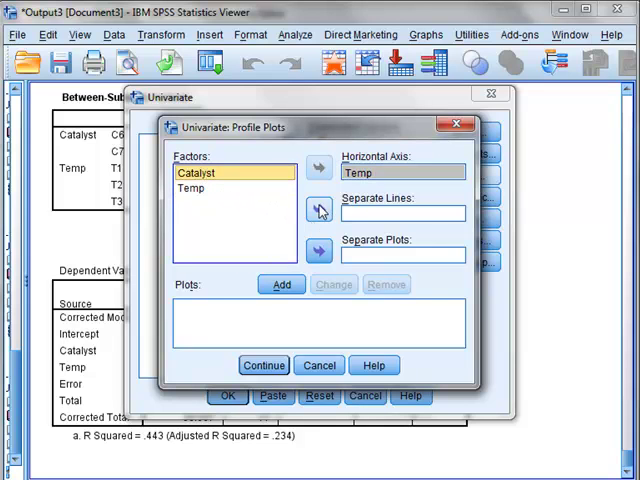
click(320, 210)
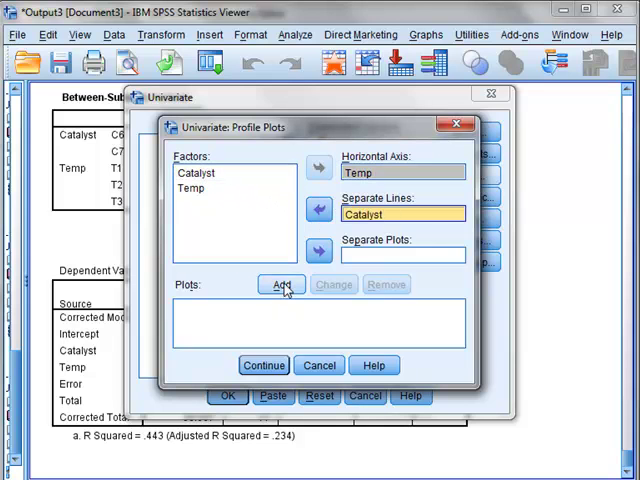
click(264, 364)
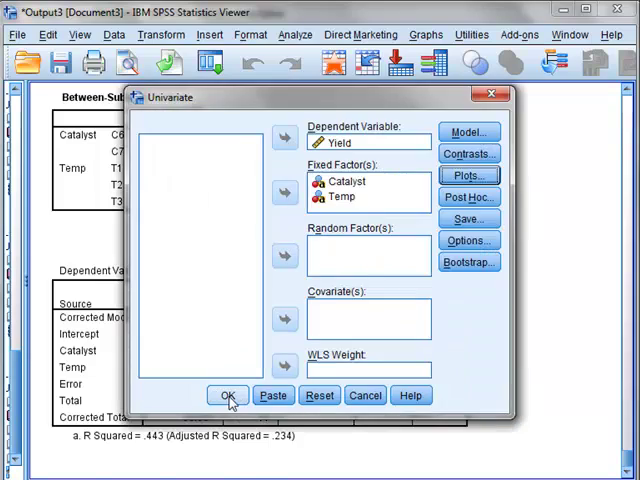
click(228, 396)
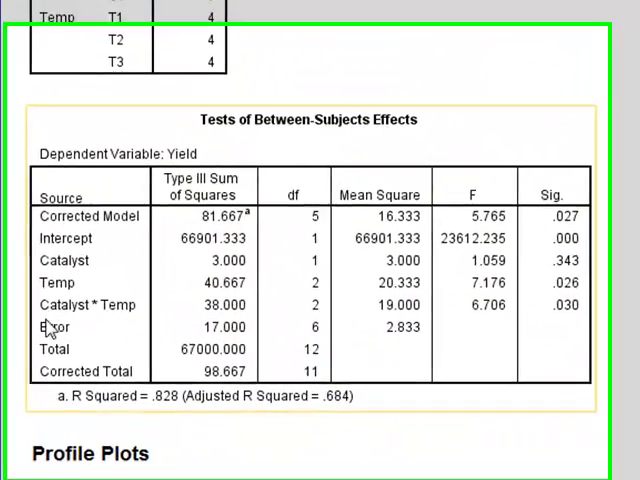
scroll(down, 3)
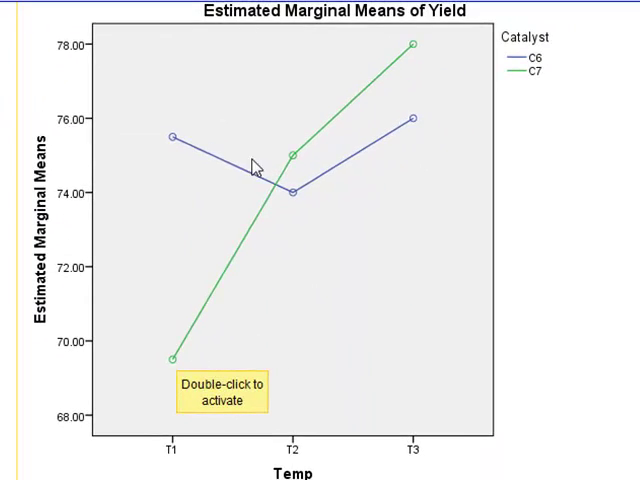
mouse_move(376, 180)
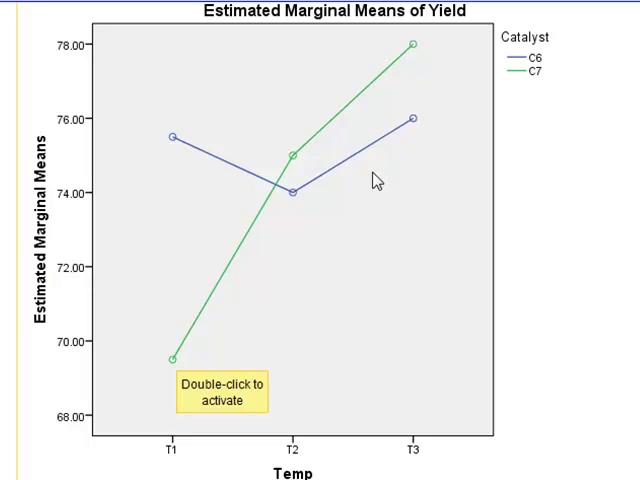
mouse_move(296, 208)
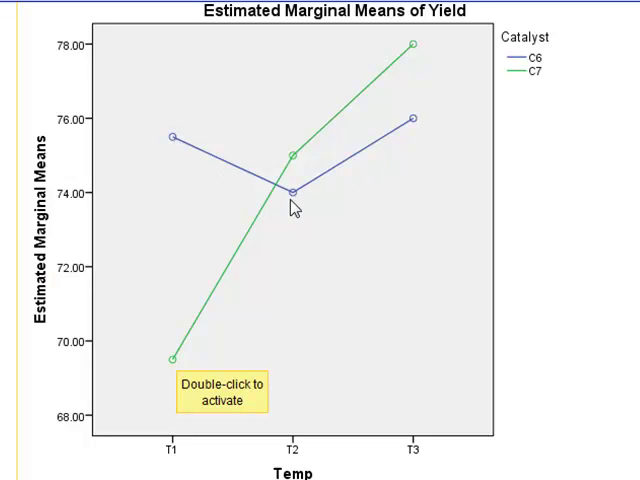
mouse_move(168, 166)
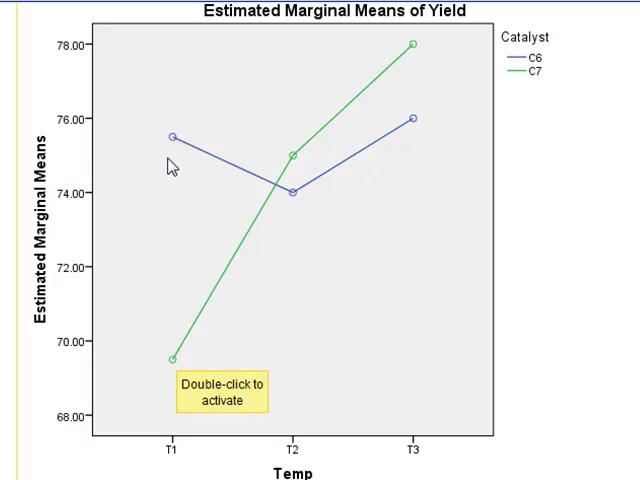
mouse_move(404, 156)
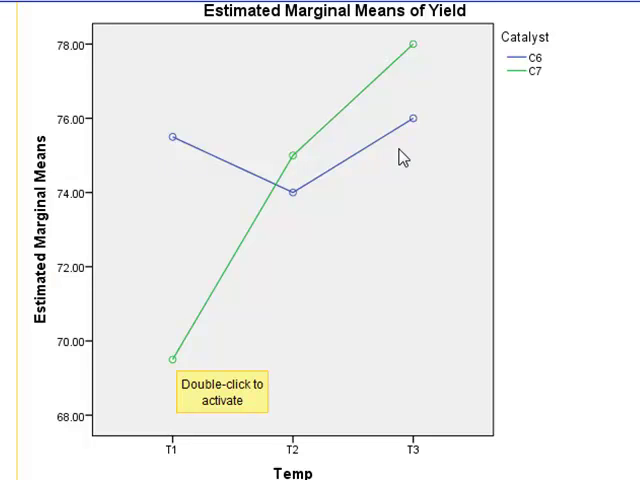
mouse_move(390, 444)
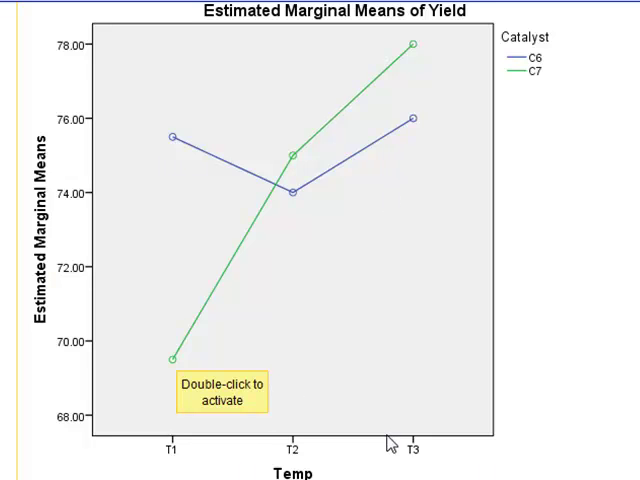
mouse_move(528, 168)
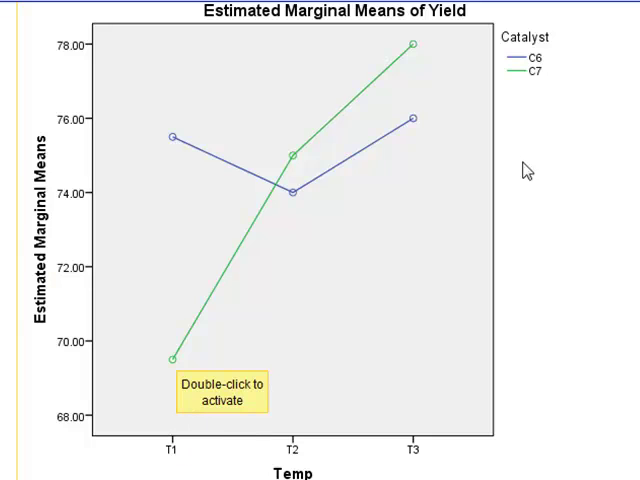
mouse_move(164, 392)
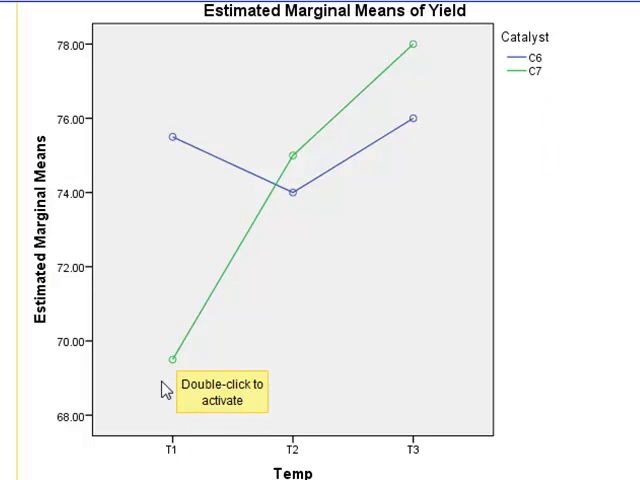
mouse_move(284, 220)
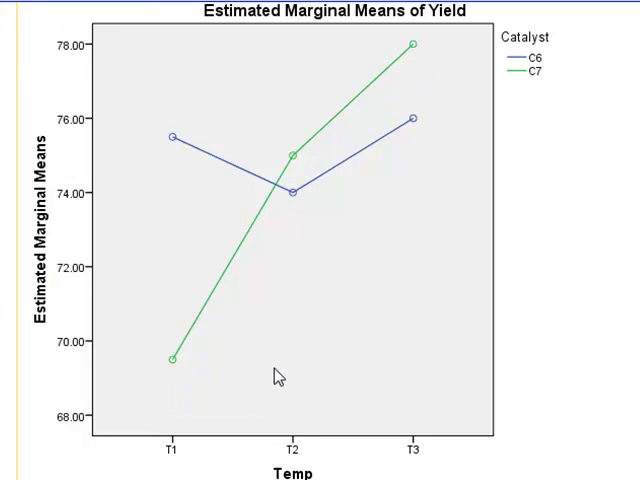
mouse_move(378, 128)
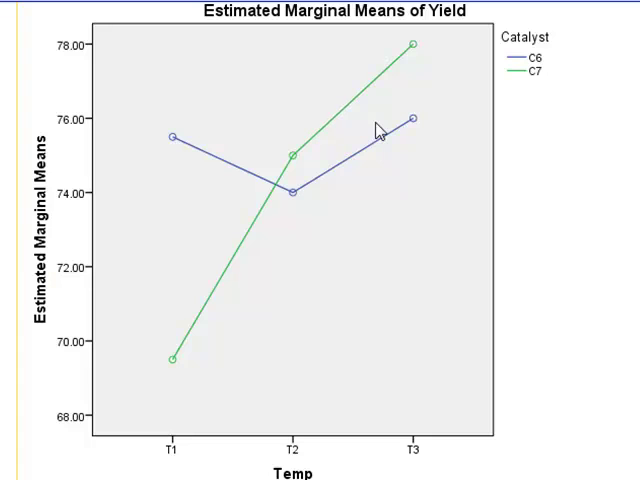
mouse_move(262, 144)
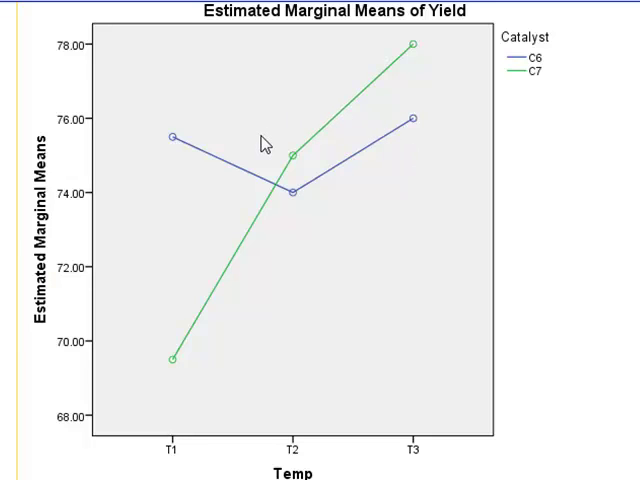
mouse_move(304, 158)
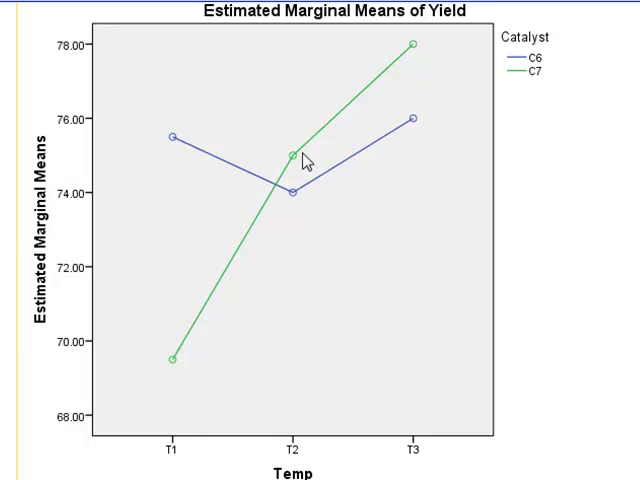